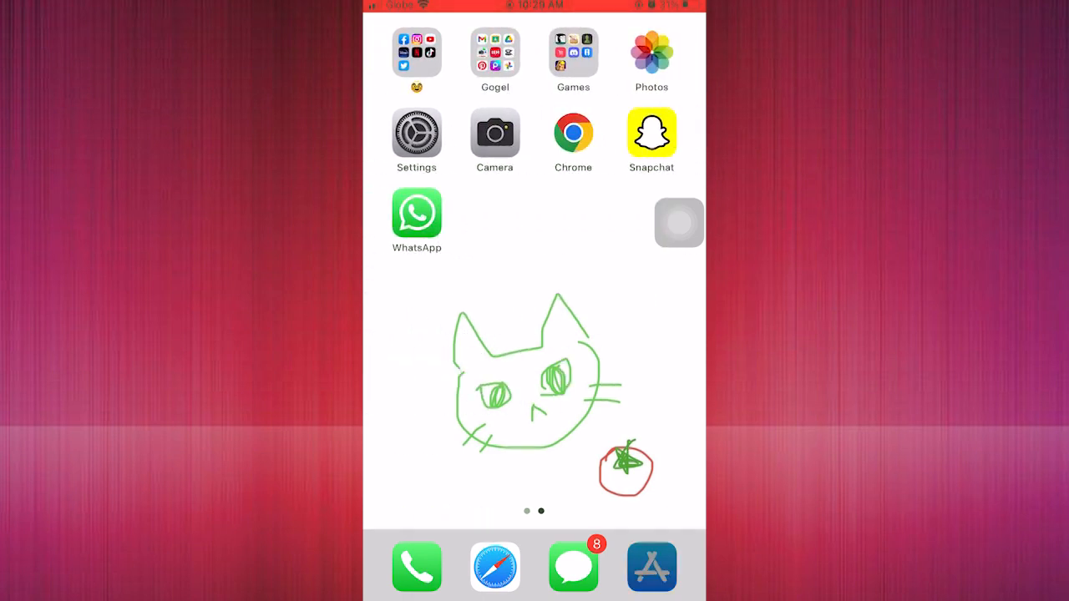
Step: Launch the App Store from the dock icon onto its Search tab
click(651, 568)
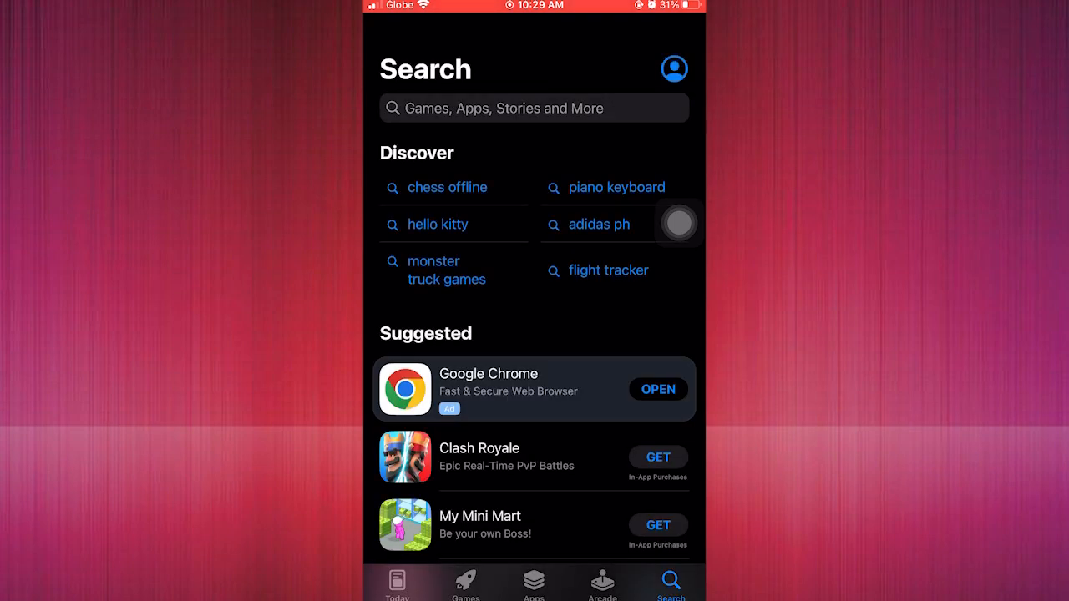
click(675, 70)
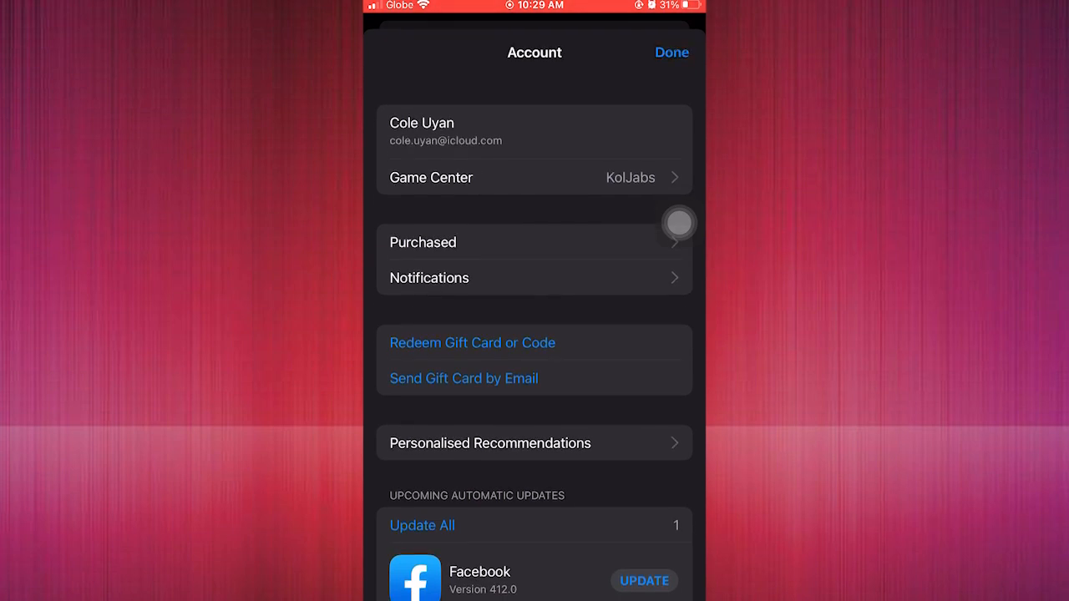
click(671, 52)
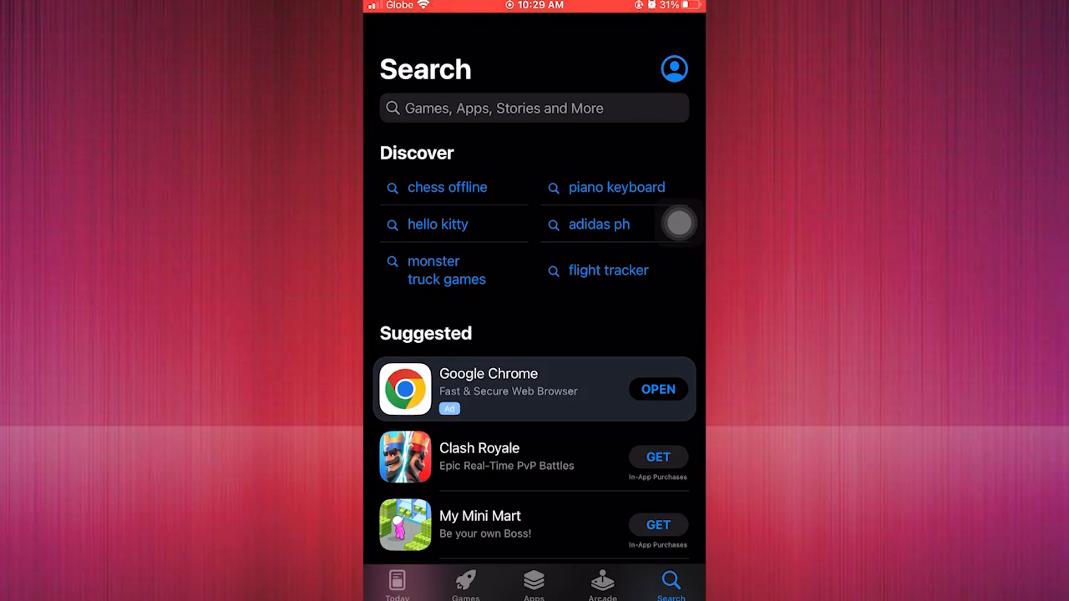
Step: Search the App Store for 'messenger' via the typed suggestion
text(messenger)
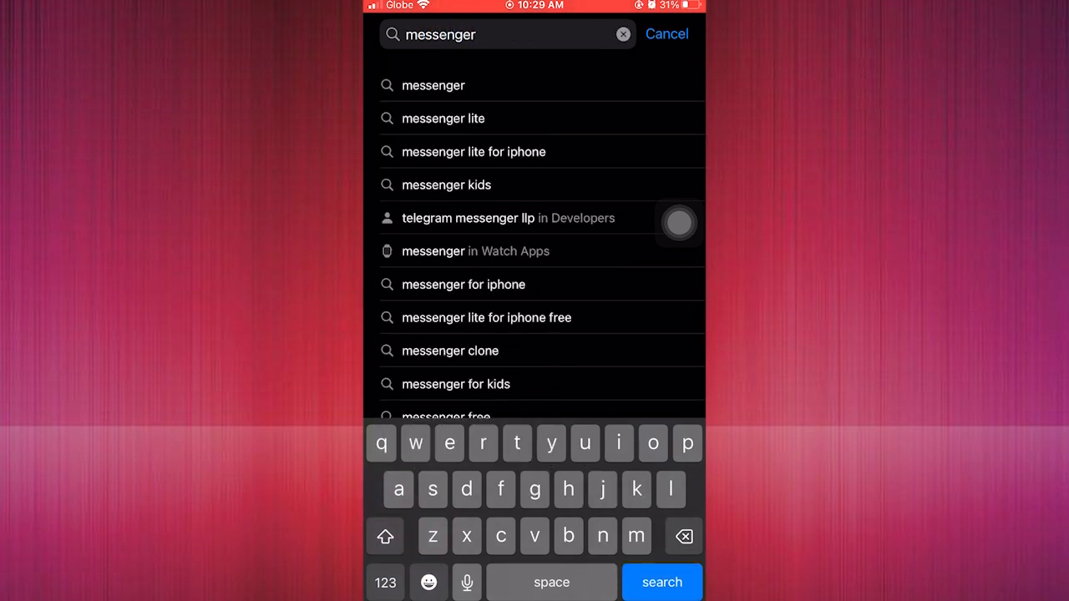
click(662, 582)
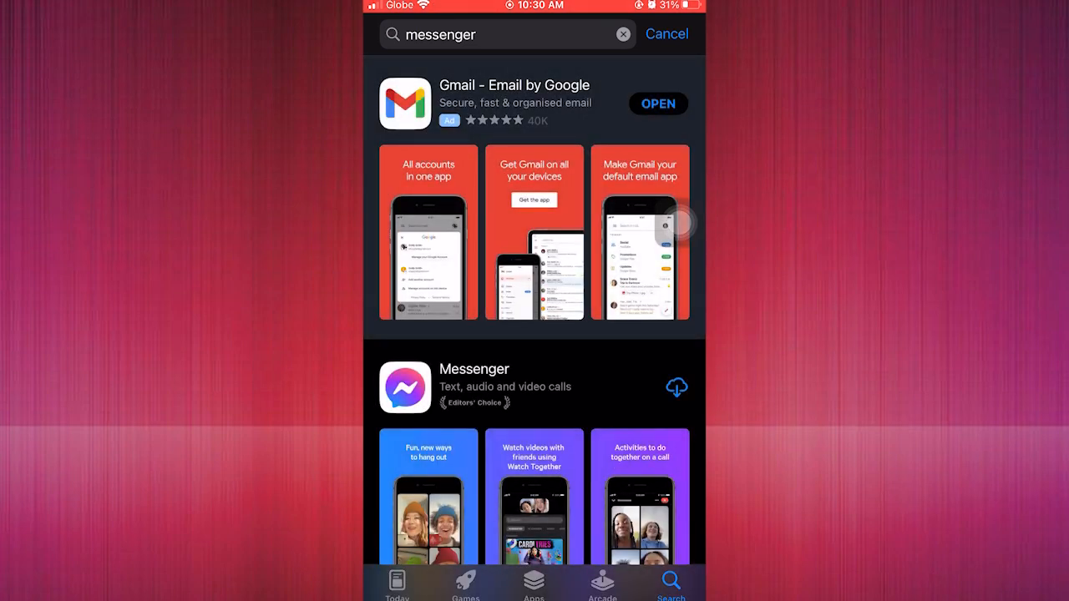
Step: Scroll to the Messenger result and start its download from the cloud icon
scroll(down, 3)
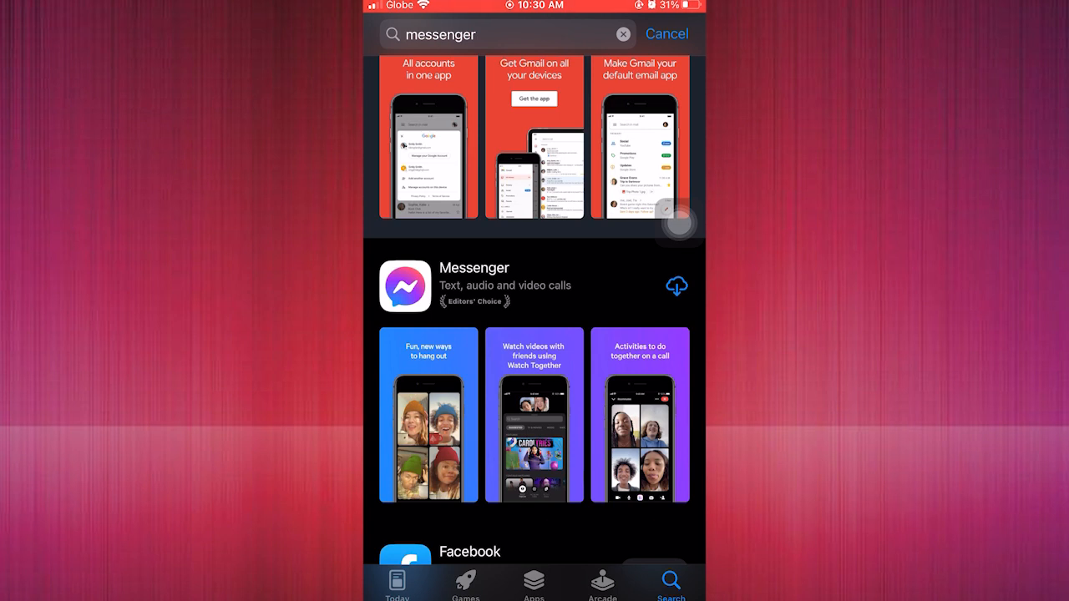
click(677, 286)
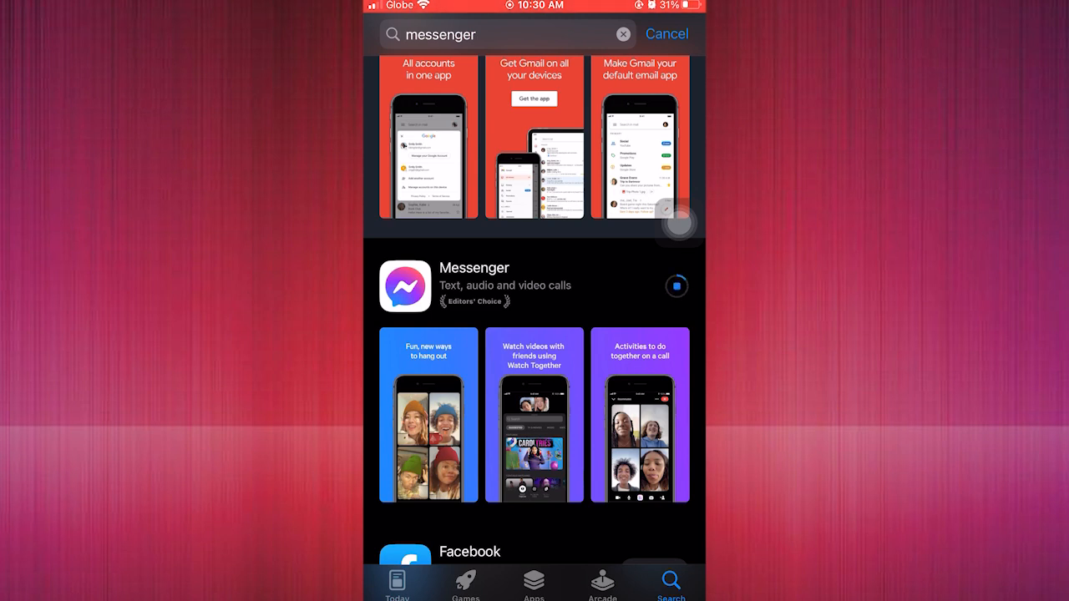
Step: Wait for Messenger to install, return to the home screen and launch it to its login screen
click(677, 285)
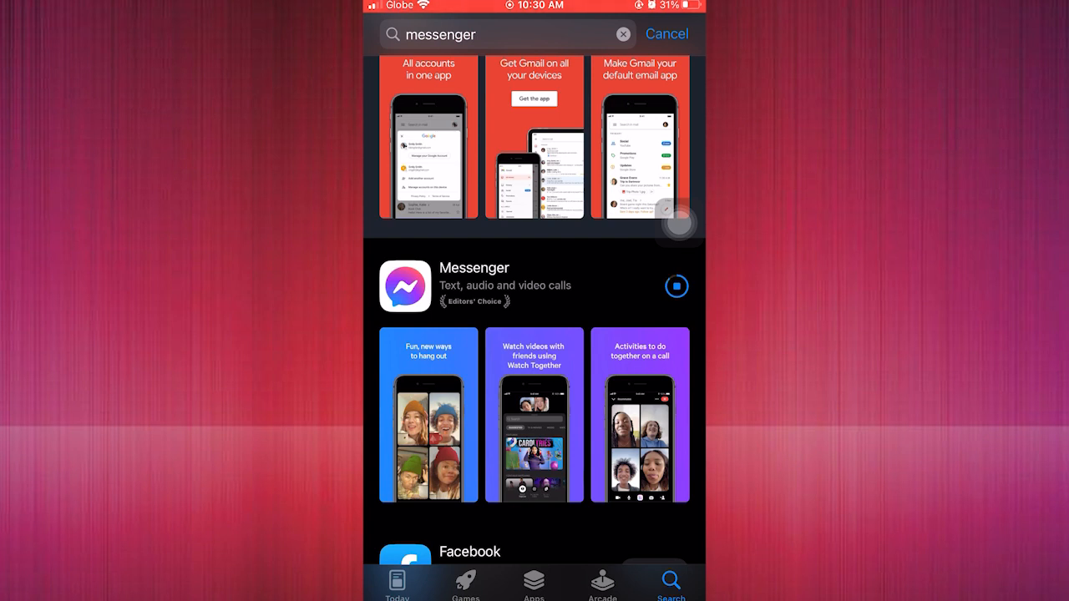
click(676, 286)
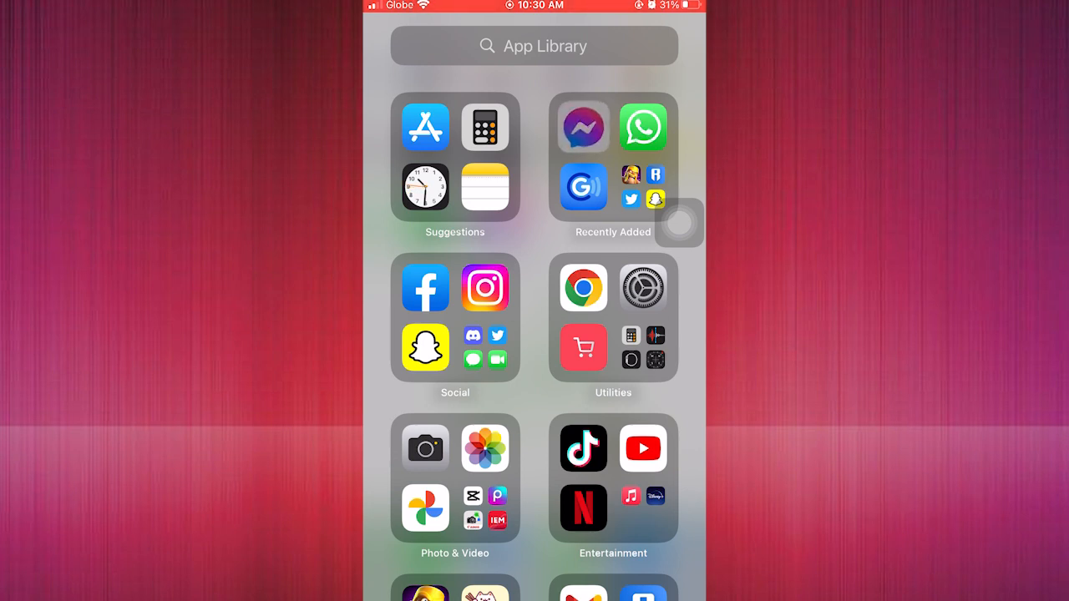
click(583, 127)
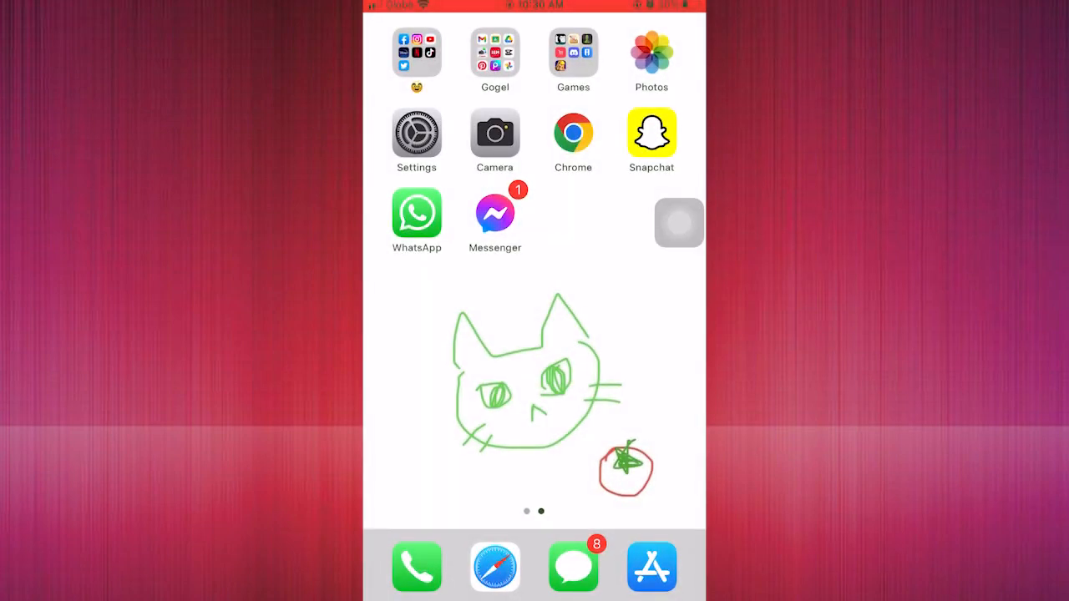
click(494, 214)
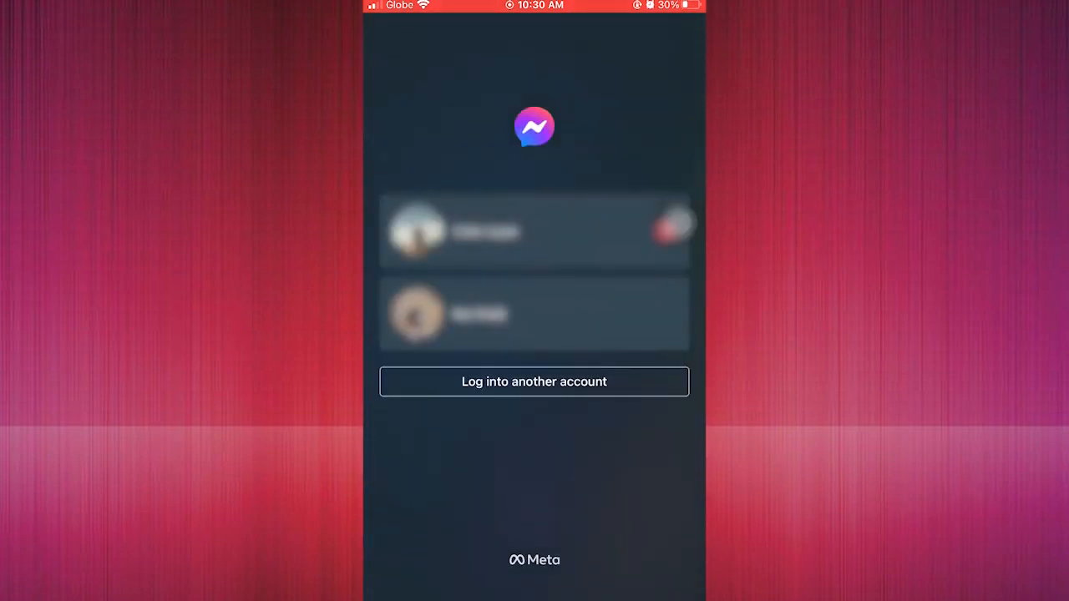